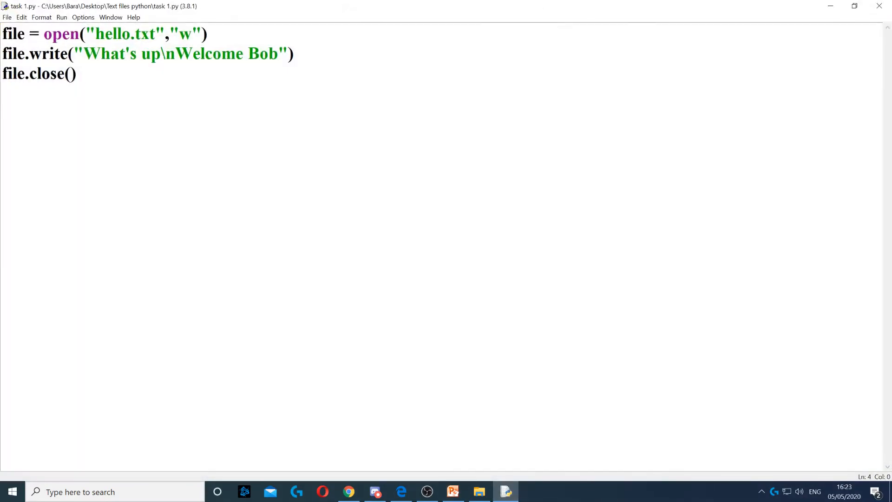
- Change the open mode to "a" and view hello.txt in Notepad from File Explorer
{"action": "double_click", "coordinate": [186, 35]}
{"action": "type", "text": "a"}
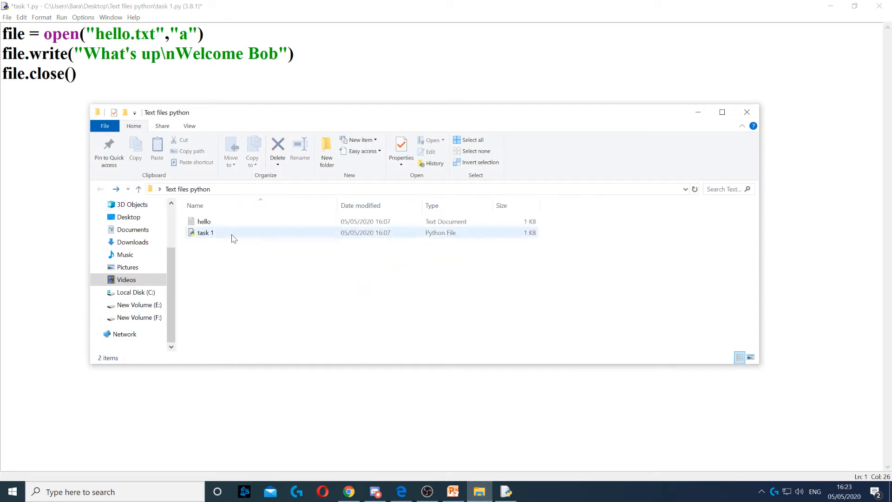
{"action": "left_click", "coordinate": [203, 222]}
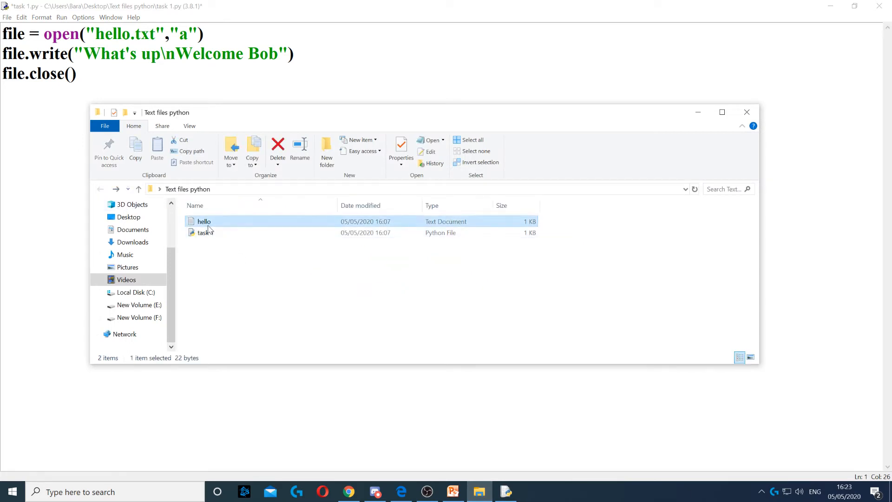
{"action": "double_click", "coordinate": [204, 221]}
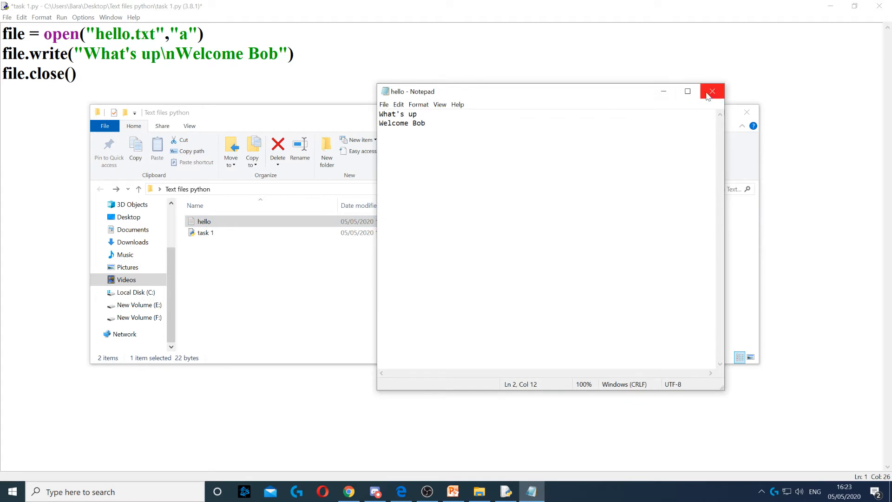
- Run the append-mode script and check hello.txt now holds the two lines twice
{"action": "left_click", "coordinate": [711, 91]}
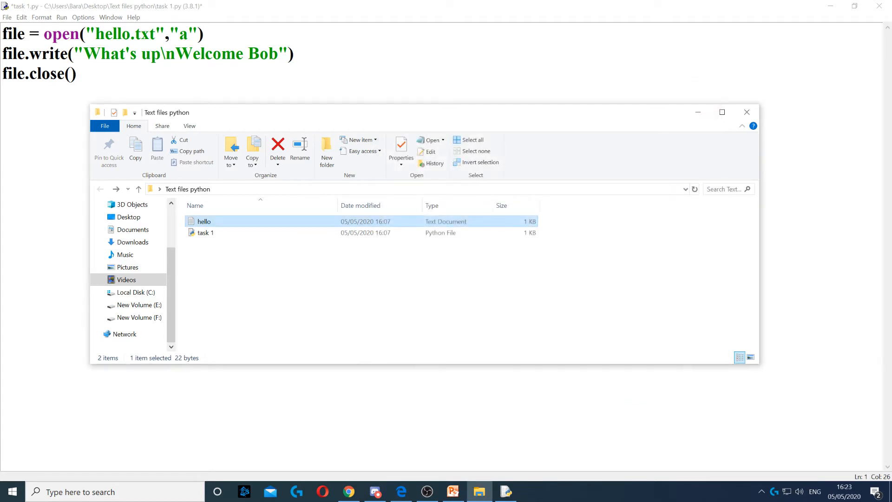
{"action": "left_click", "coordinate": [504, 491]}
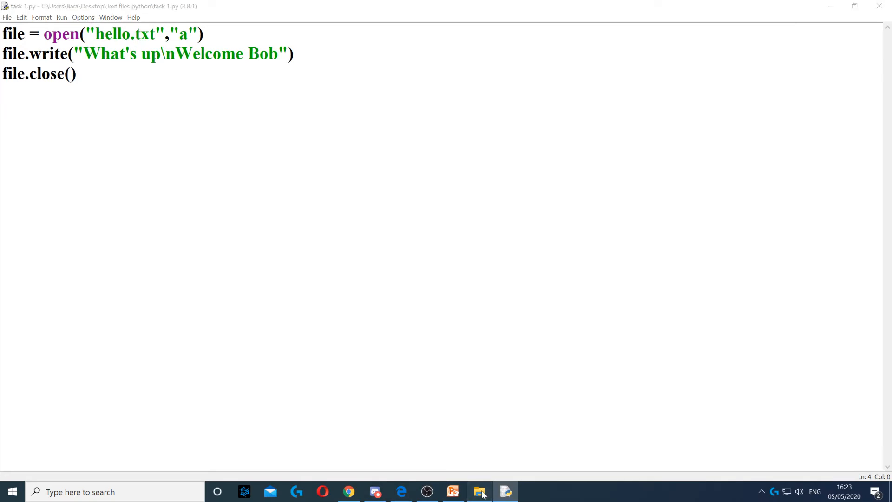
{"action": "double_click", "coordinate": [204, 221]}
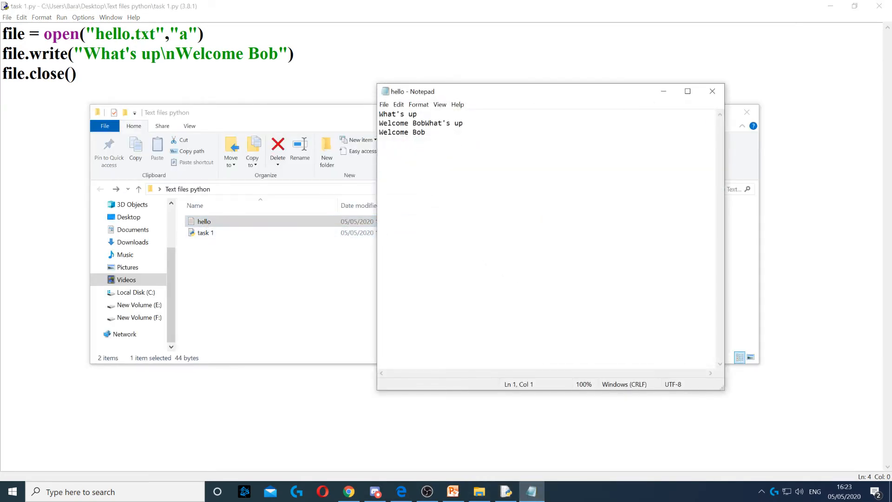
{"action": "double_click", "coordinate": [458, 123]}
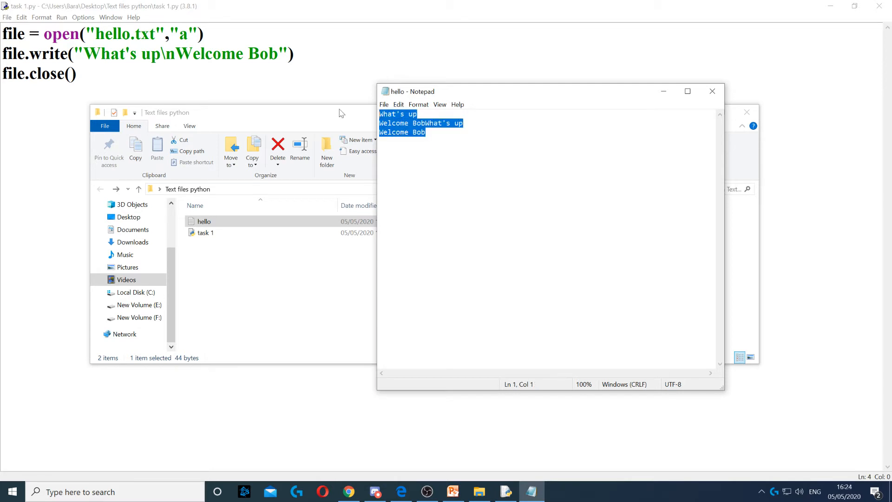
{"action": "left_click", "coordinate": [712, 91]}
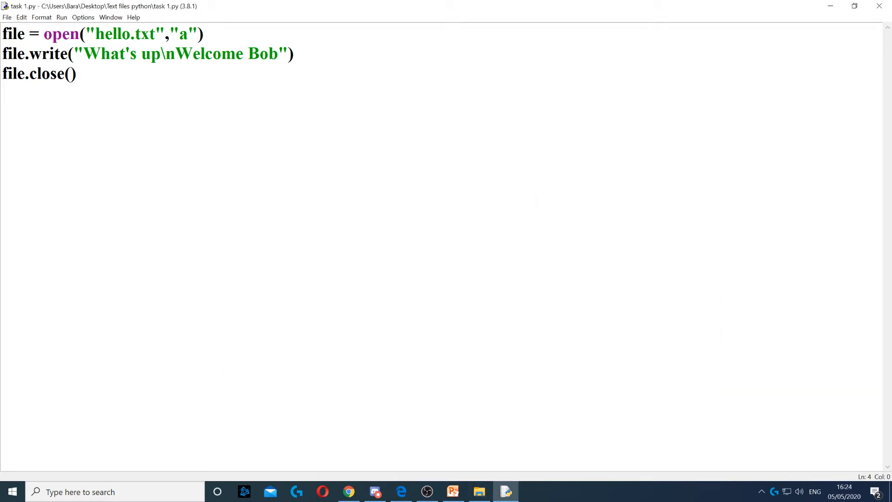
- Bring up slide 451, Reading from a text file, in the lesson slides
{"action": "left_click", "coordinate": [453, 492]}
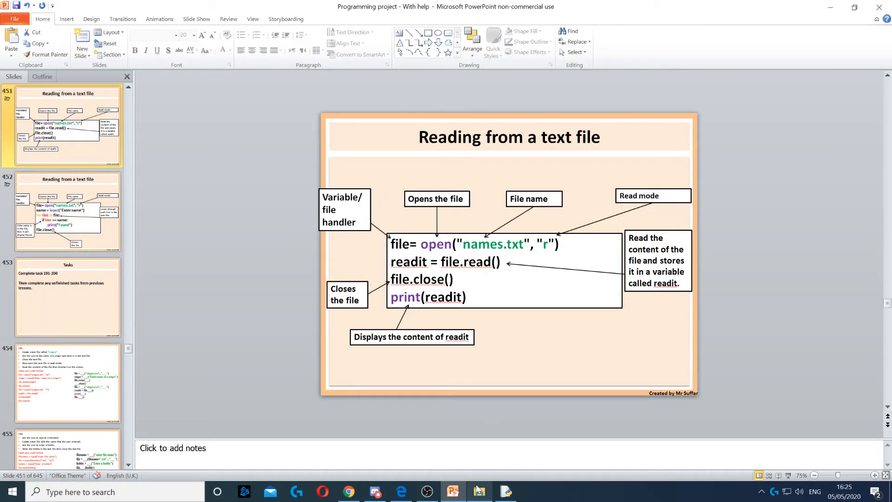
- Set the mode to "r" and replace the write line with readit = file.read()
{"action": "left_click", "coordinate": [479, 491]}
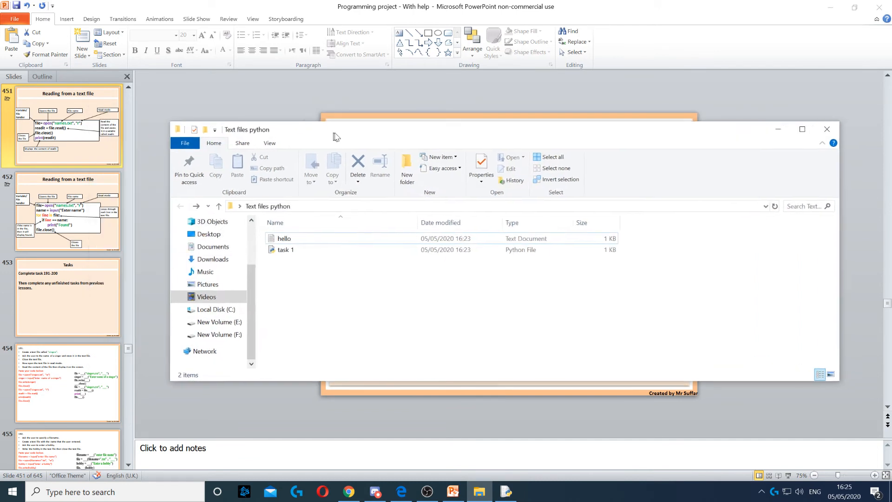
{"action": "double_click", "coordinate": [283, 237]}
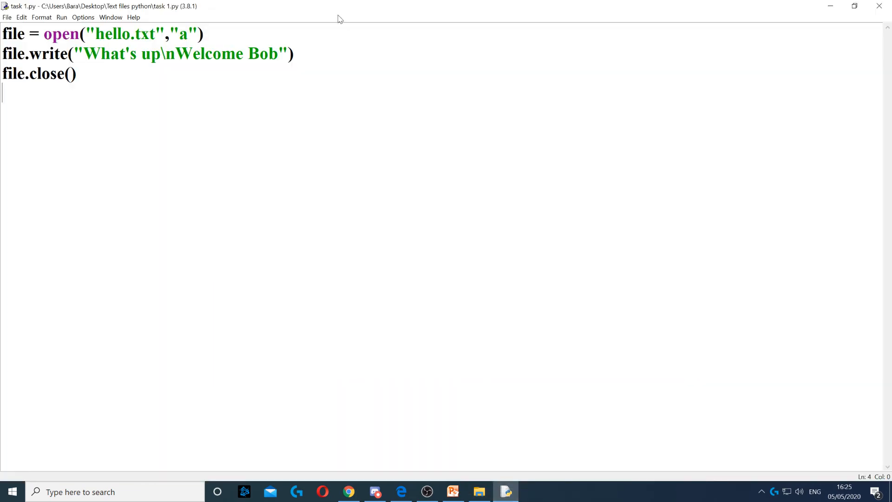
{"action": "type", "text": "r"}
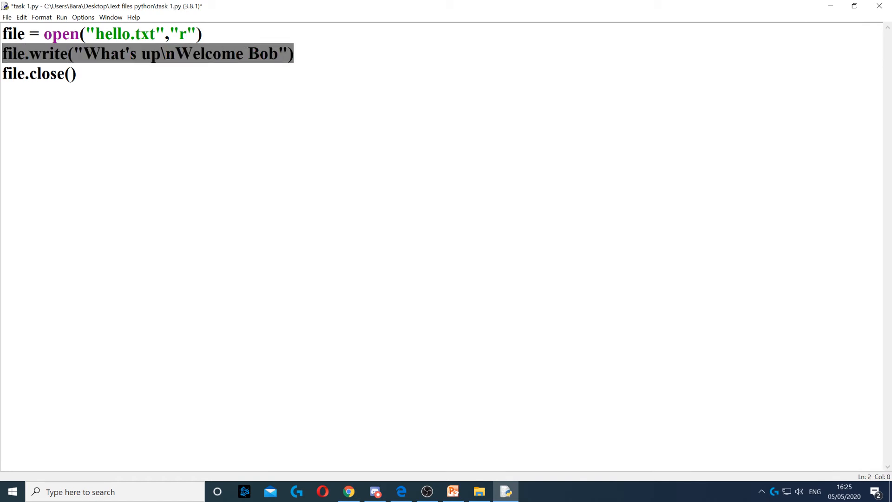
{"action": "type", "text": "readit ="}
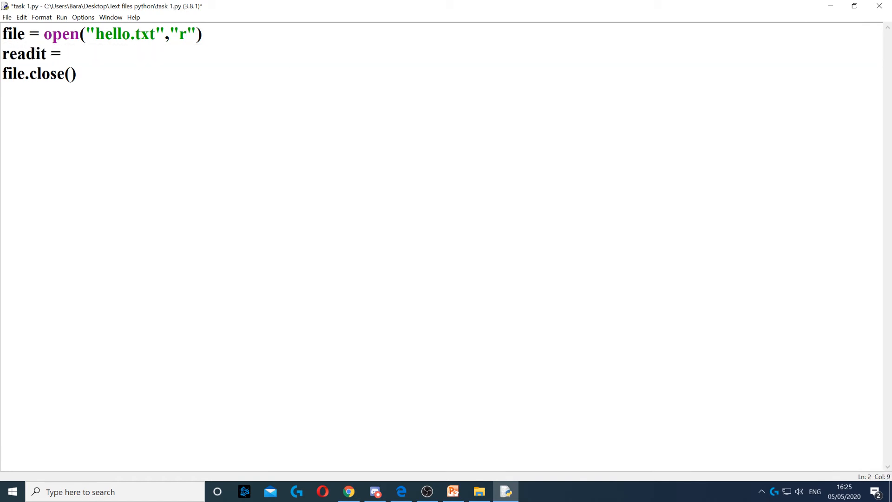
{"action": "type", "text": "file.rea"}
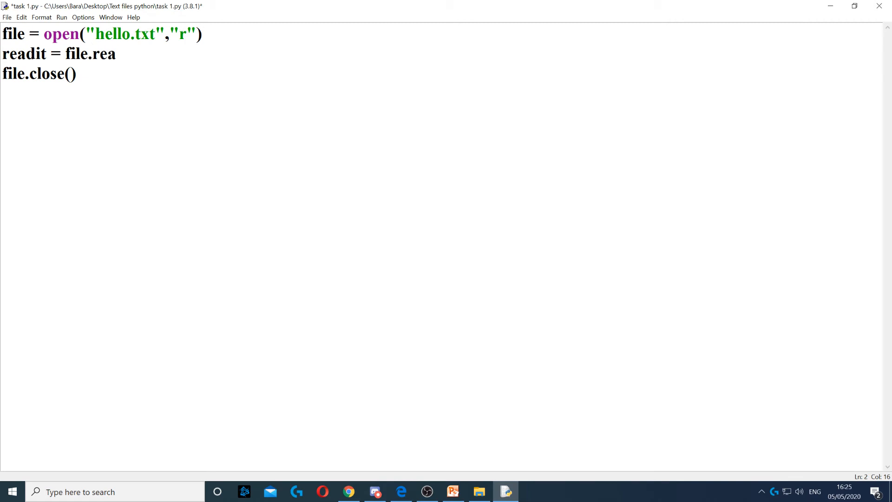
{"action": "type", "text": "d()"}
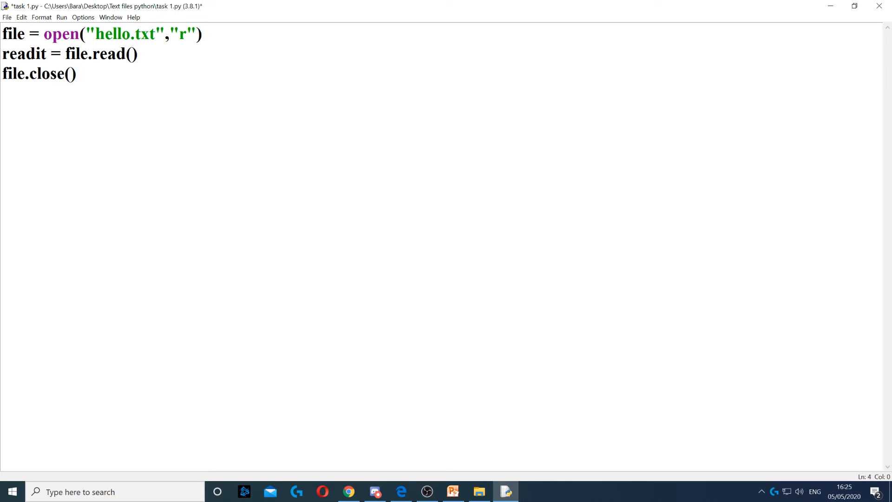
- Add print(readit) after closing the file, then return to the lesson slides
{"action": "type", "text": "print(readi"}
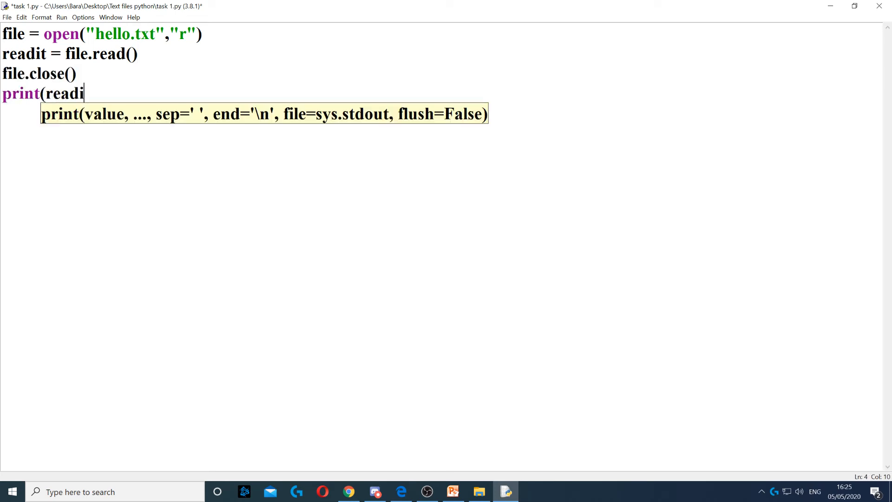
{"action": "type", "text": "t)"}
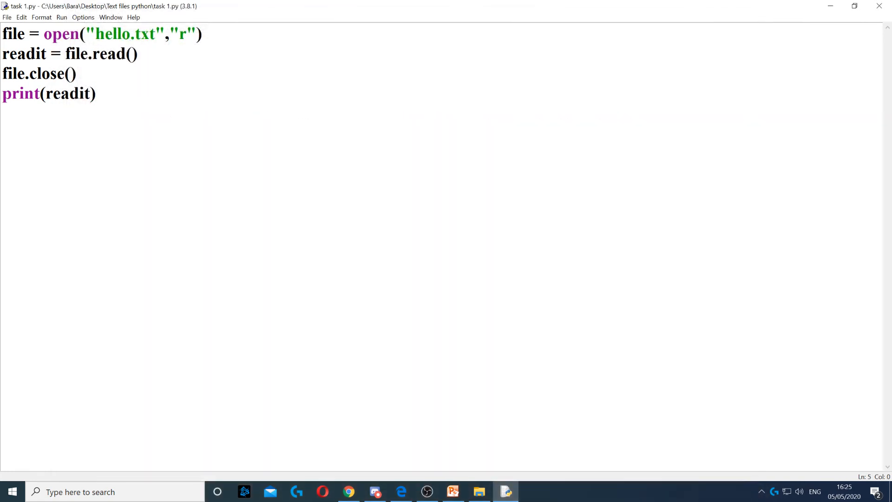
{"action": "left_click", "coordinate": [453, 492]}
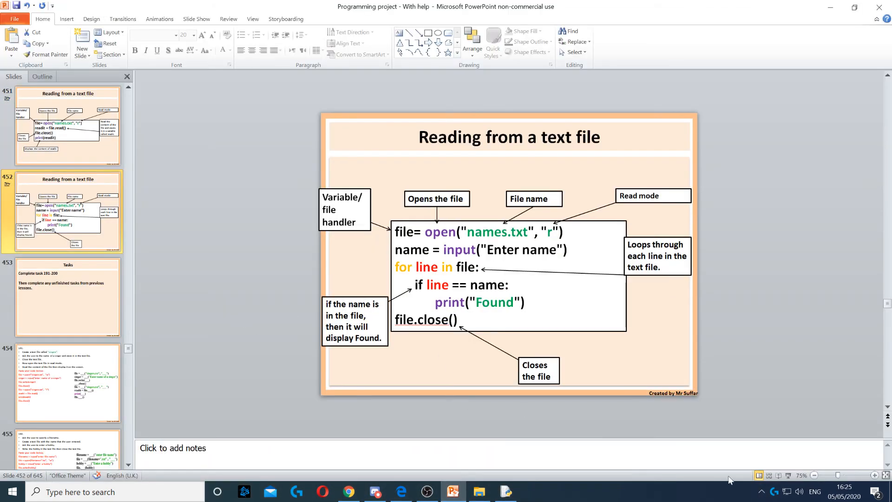